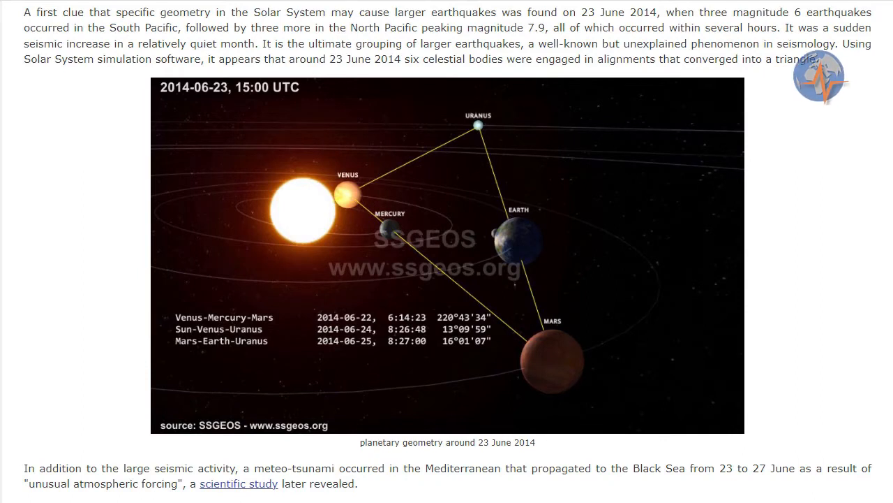
pyautogui.moveTo(482, 174)
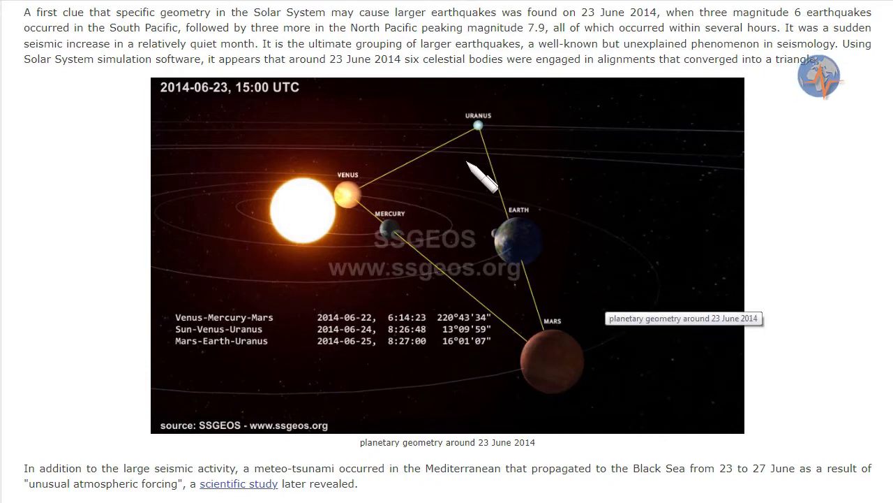
pyautogui.moveTo(461, 212)
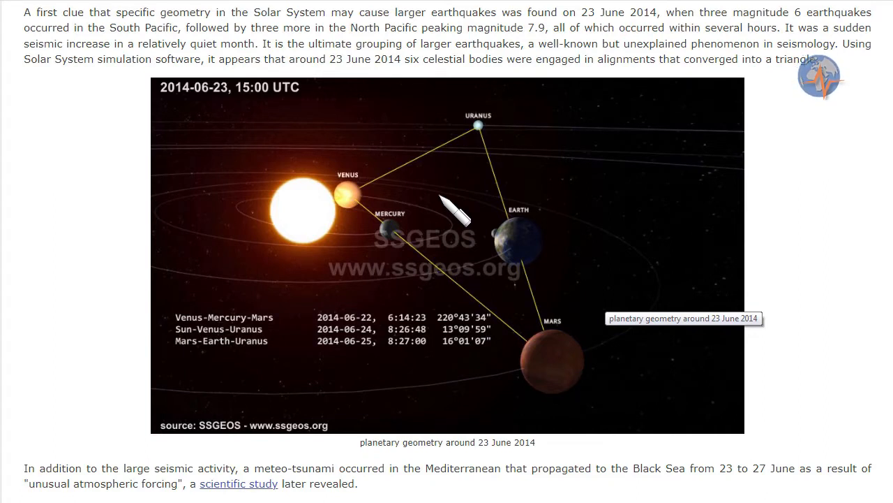
# Step: Scroll the About page to the header, then down past the 23 June 2014 image to the 21 May 1960 image
pyautogui.scroll(-3)
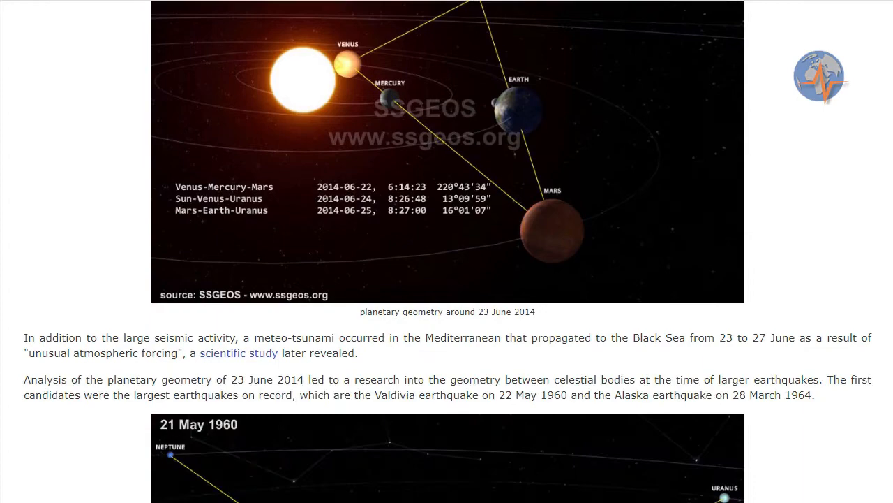
pyautogui.scroll(3)
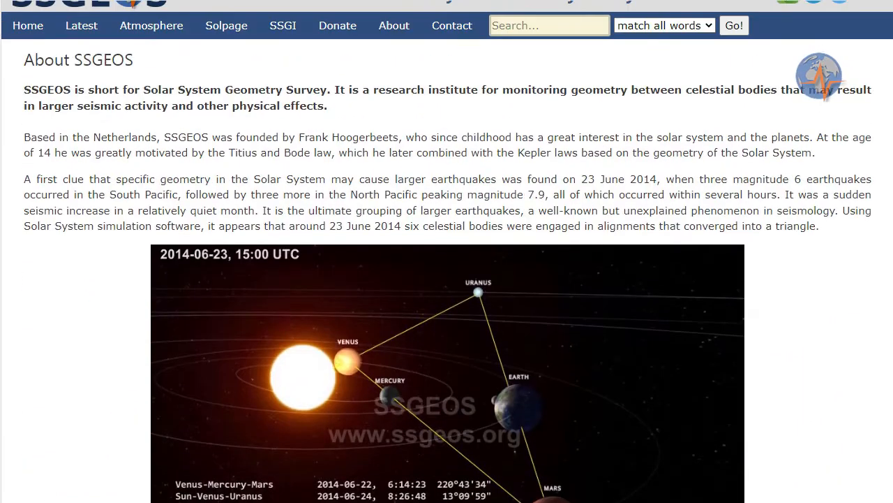
pyautogui.scroll(3)
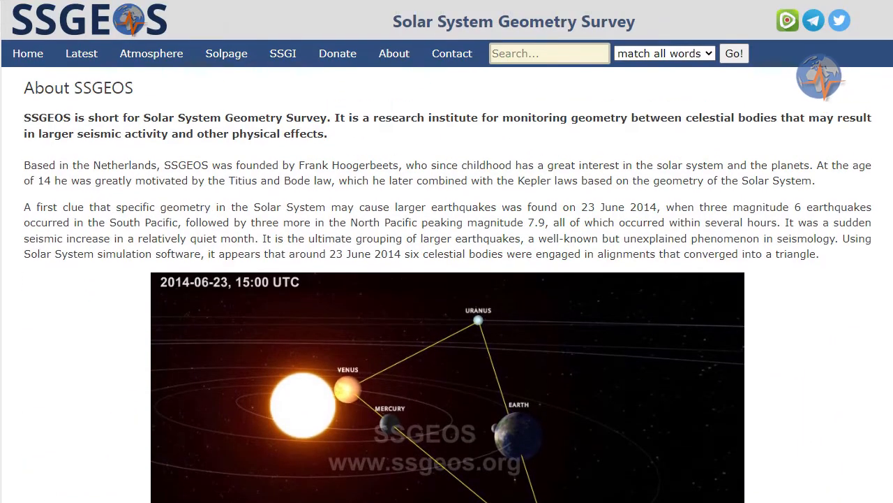
pyautogui.scroll(-3)
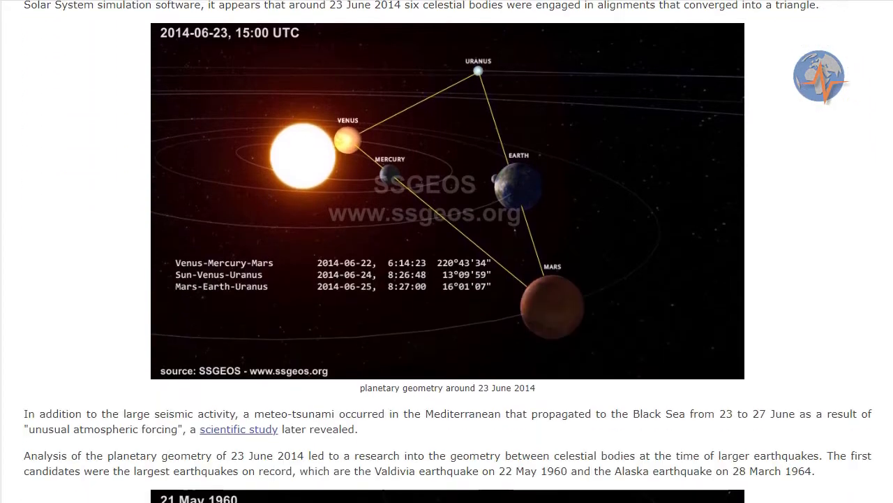
pyautogui.scroll(-3)
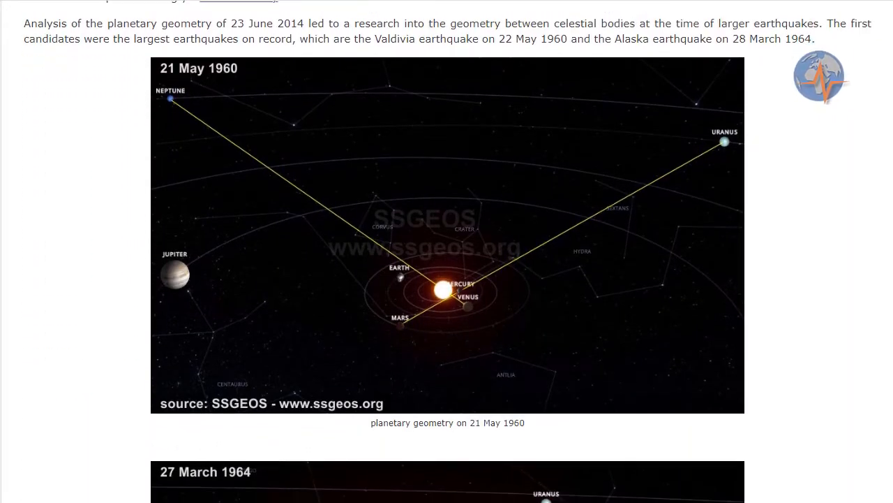
pyautogui.scroll(-3)
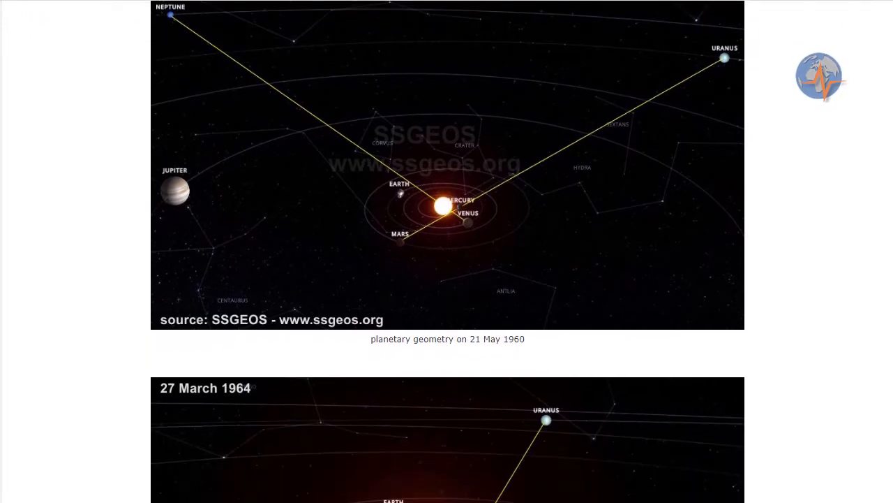
pyautogui.scroll(-3)
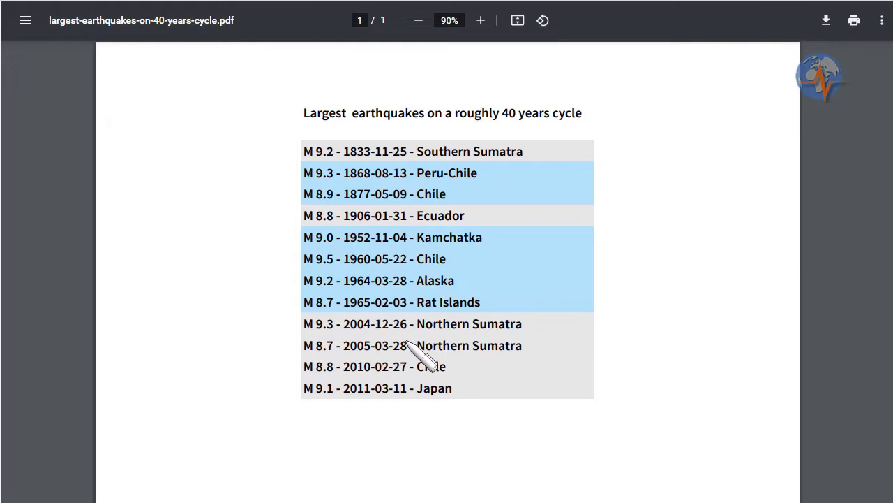
pyautogui.moveTo(377, 342)
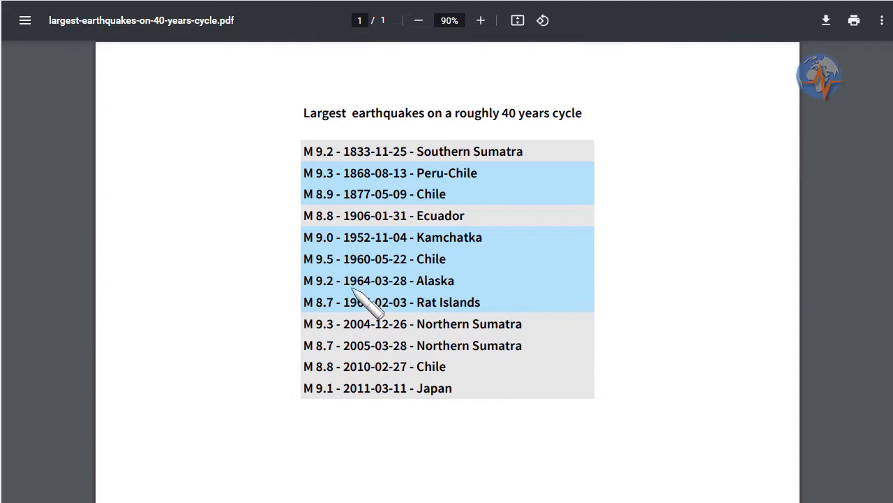
pyautogui.moveTo(363, 286)
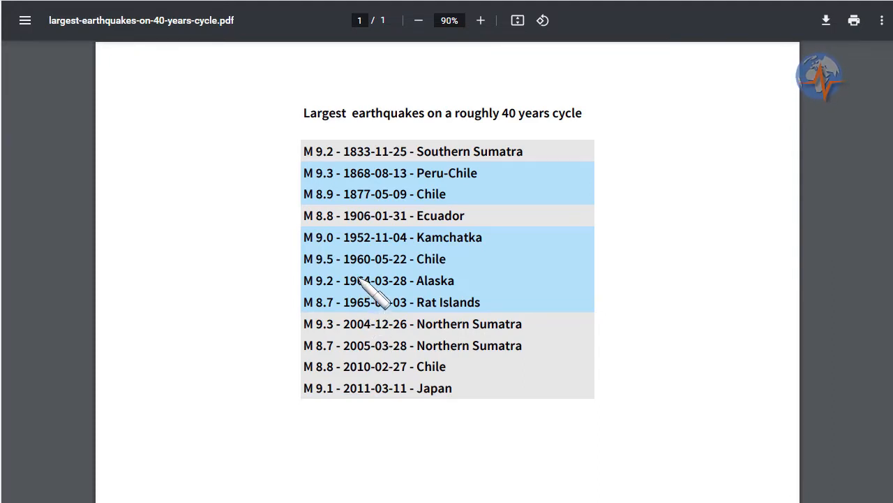
pyautogui.moveTo(380, 374)
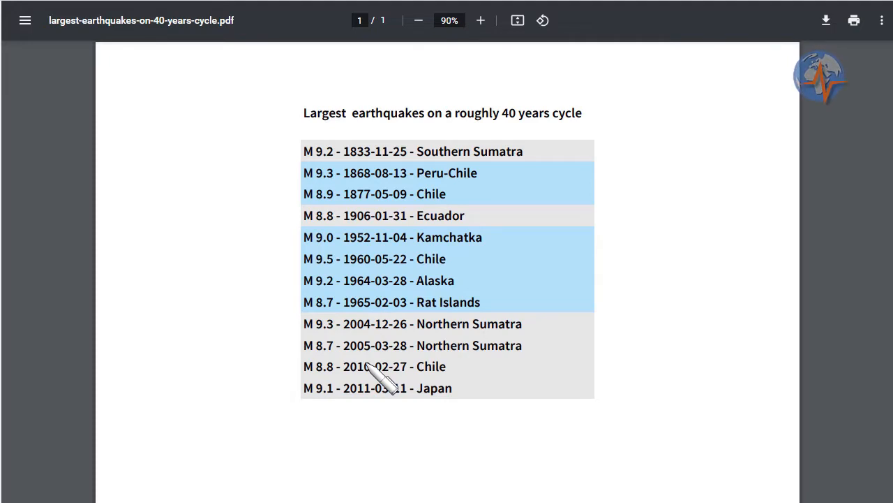
pyautogui.moveTo(391, 342)
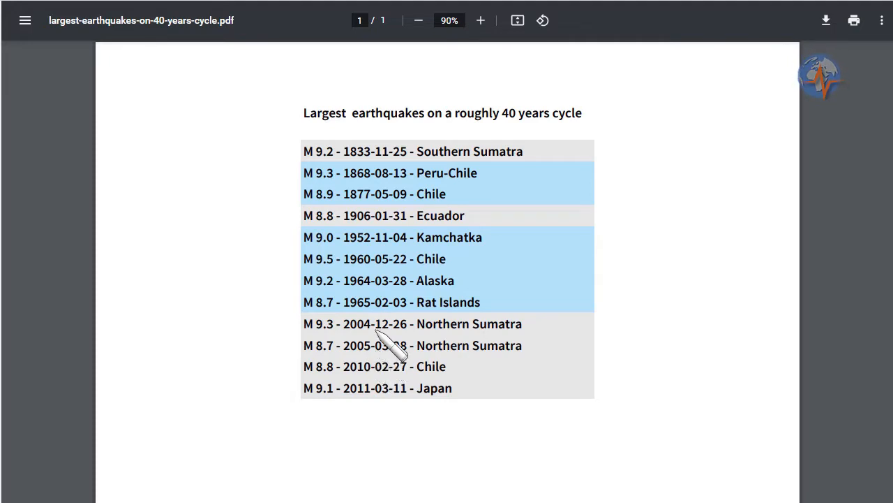
pyautogui.moveTo(377, 160)
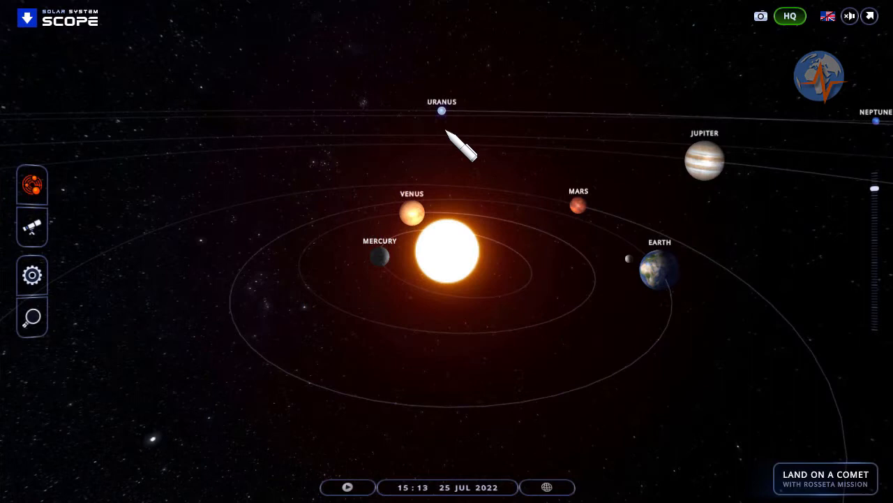
pyautogui.moveTo(457, 170)
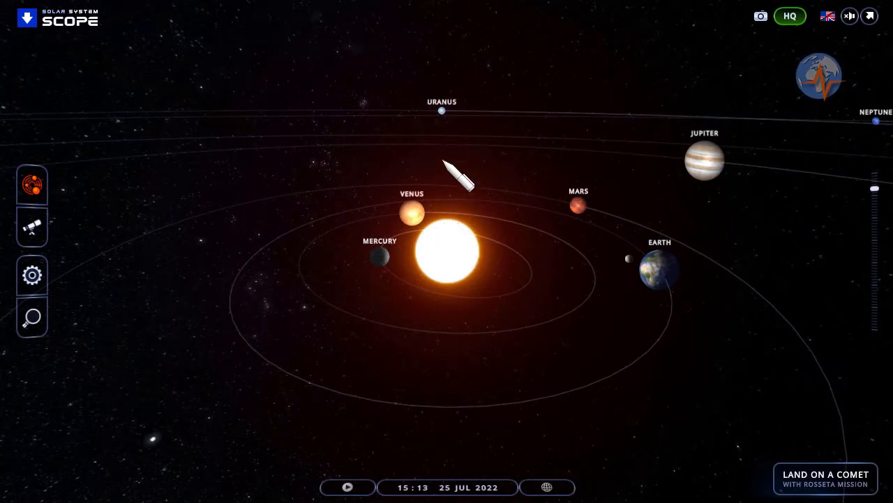
pyautogui.moveTo(458, 142)
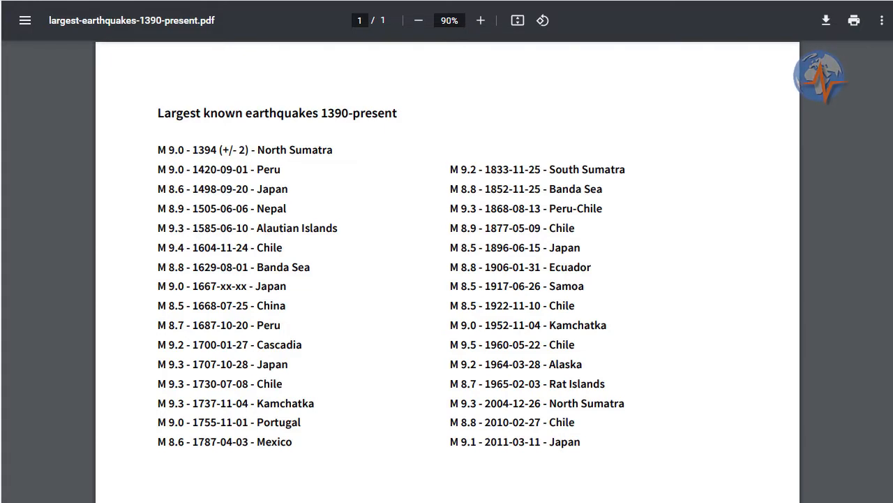
pyautogui.moveTo(416, 289)
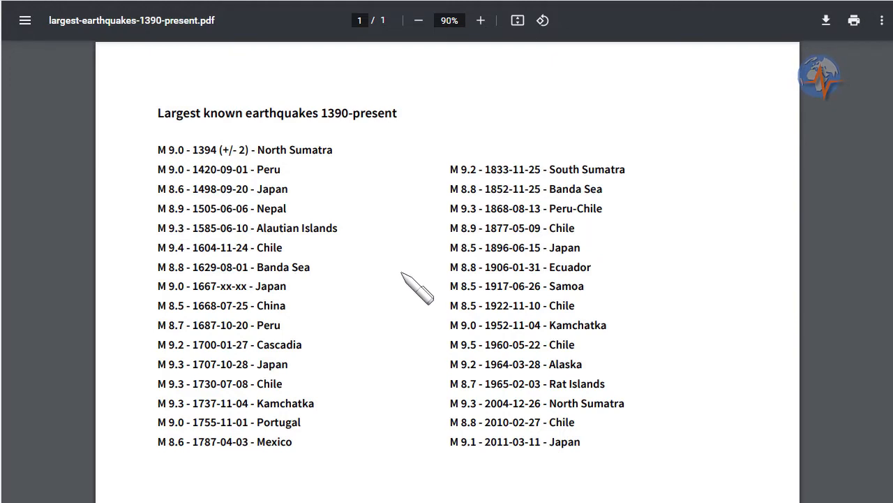
pyautogui.moveTo(363, 221)
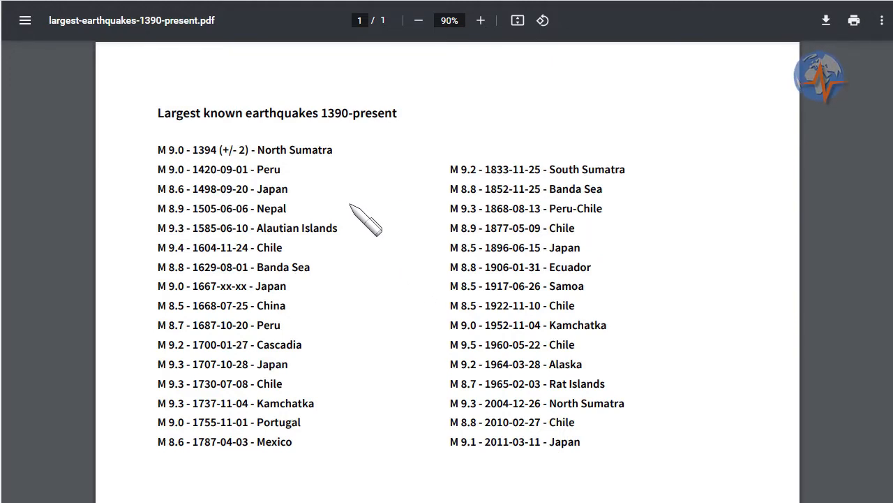
pyautogui.moveTo(217, 167)
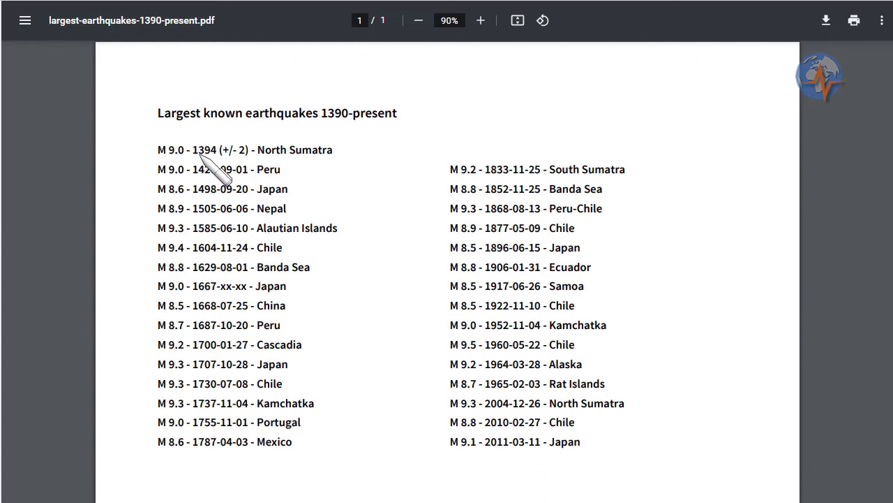
pyautogui.moveTo(258, 170)
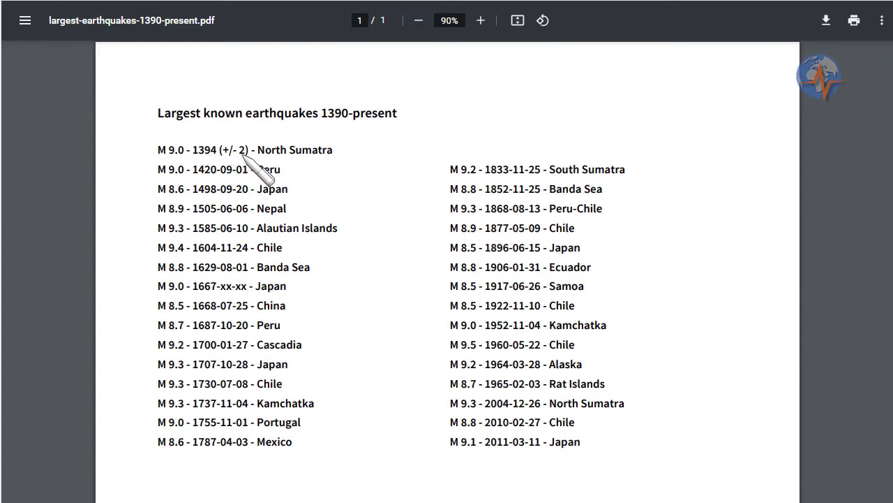
pyautogui.moveTo(356, 171)
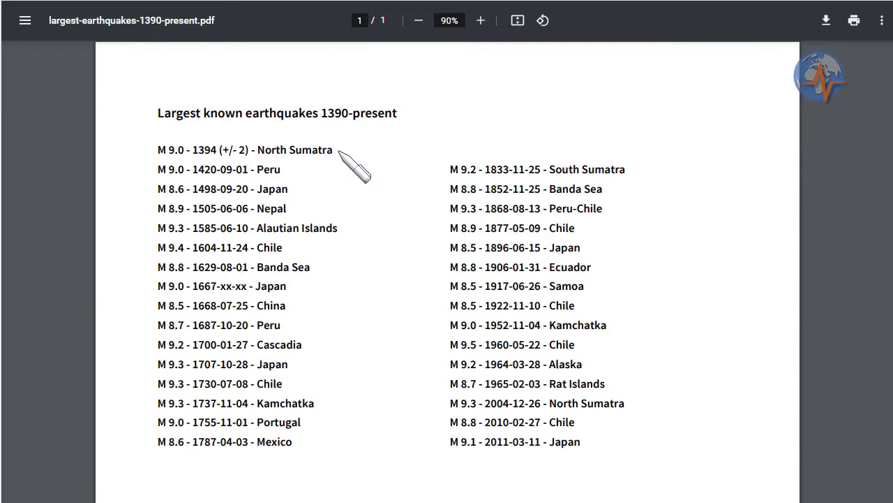
pyautogui.moveTo(263, 268)
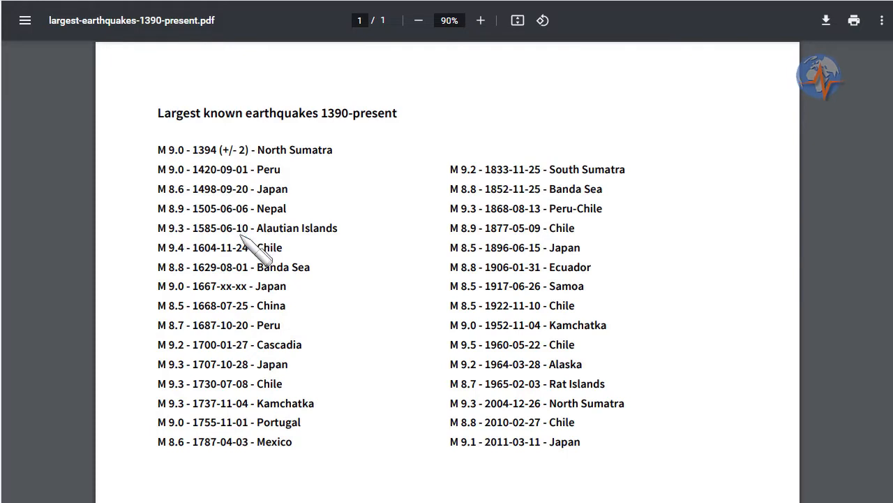
pyautogui.moveTo(244, 314)
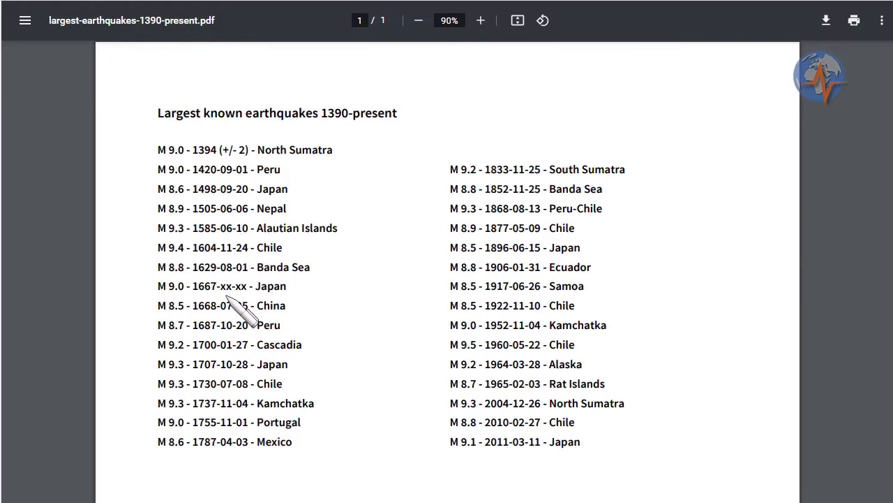
pyautogui.moveTo(223, 202)
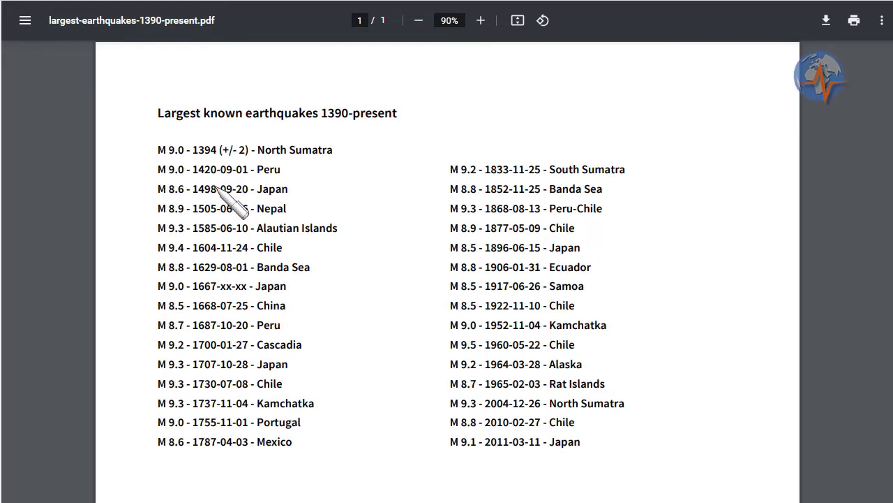
pyautogui.moveTo(221, 240)
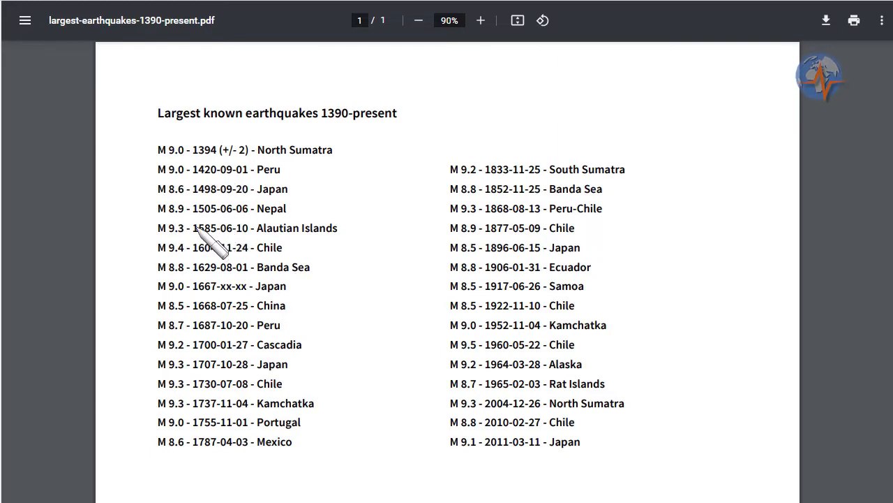
pyautogui.moveTo(238, 220)
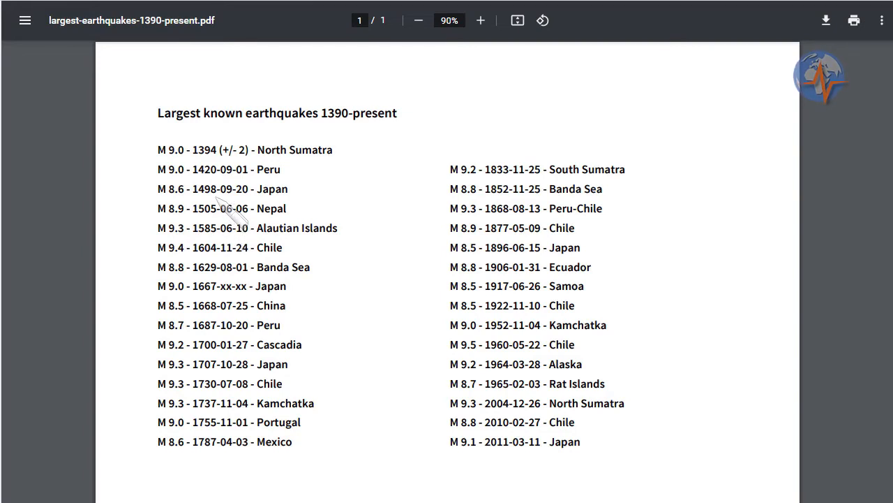
pyautogui.moveTo(231, 212)
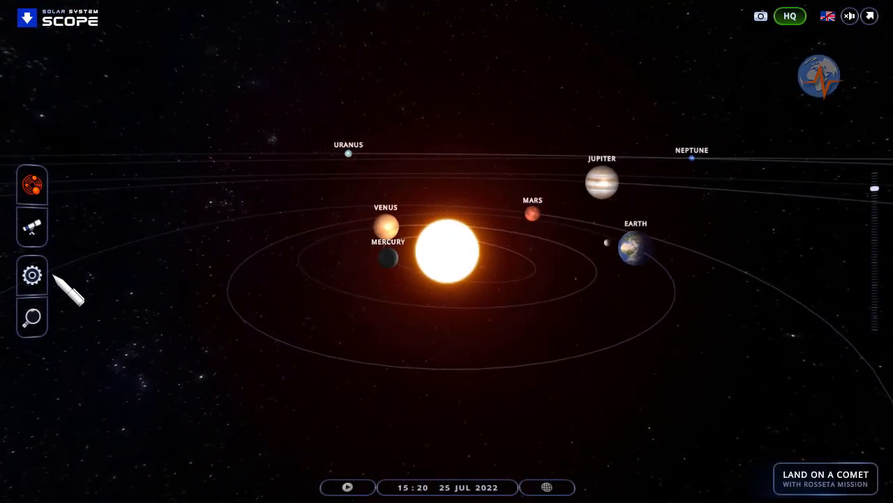
# Step: Turn on Constellations in the display settings so figures overlay the 25 July 2022 view
pyautogui.click(32, 273)
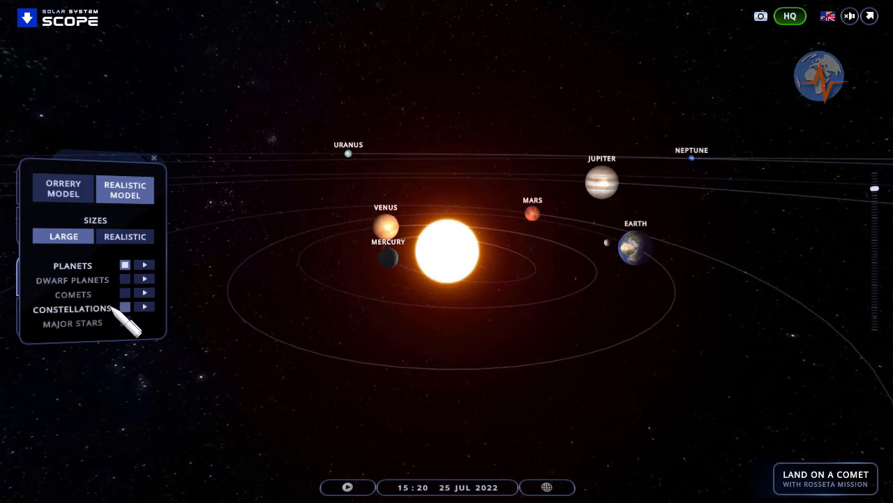
pyautogui.click(125, 307)
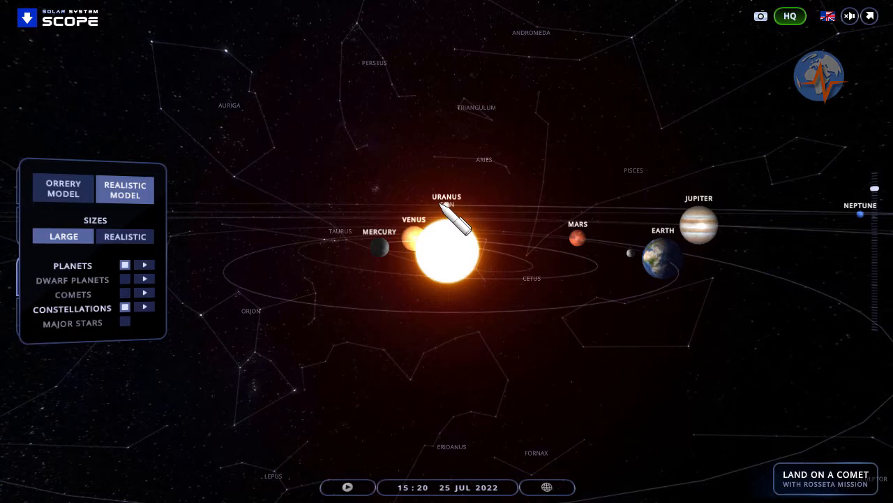
pyautogui.moveTo(502, 174)
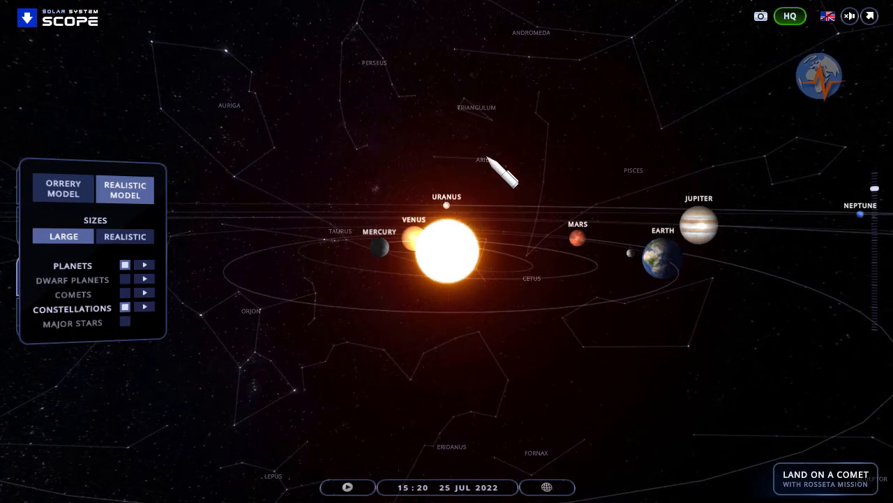
pyautogui.moveTo(482, 189)
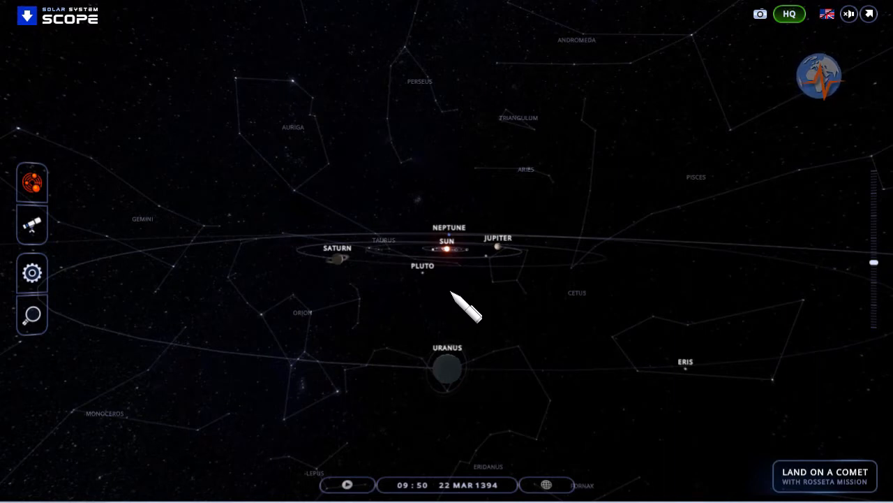
pyautogui.moveTo(447, 258)
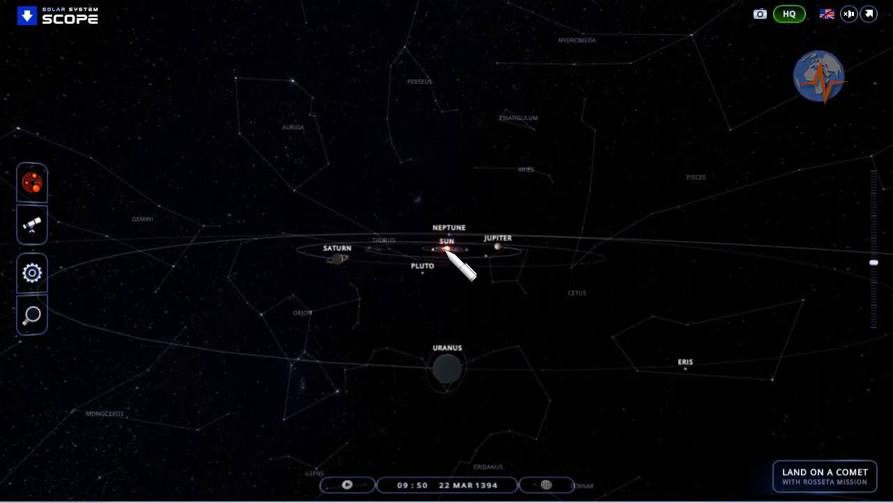
pyautogui.moveTo(481, 195)
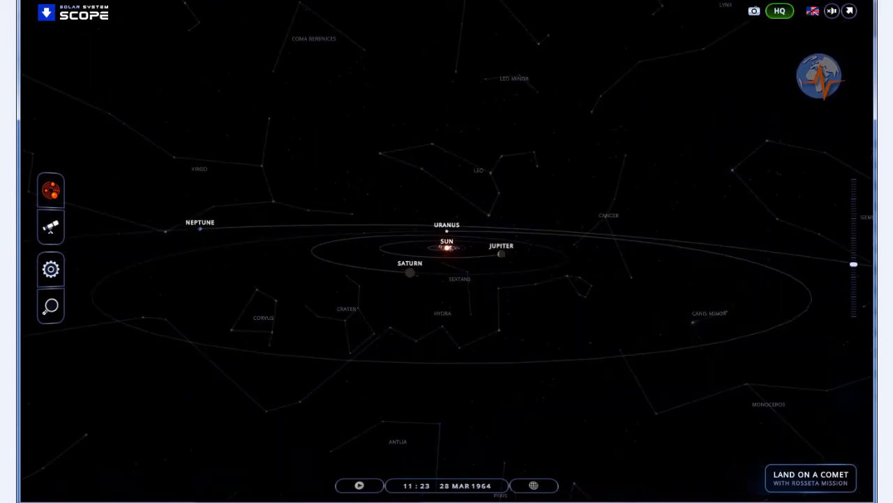
# Step: Set the simulation date to 17 February 2051 from the date display
pyautogui.click(359, 486)
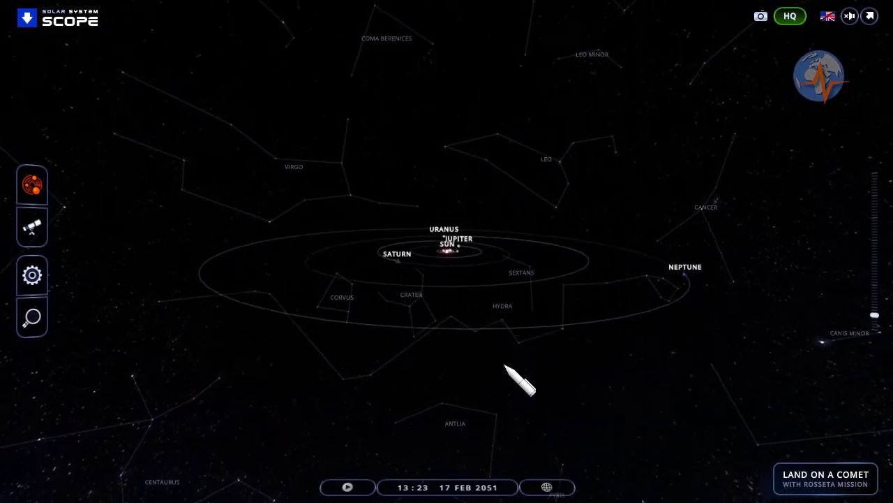
pyautogui.moveTo(520, 380); pyautogui.dragTo(522, 323)
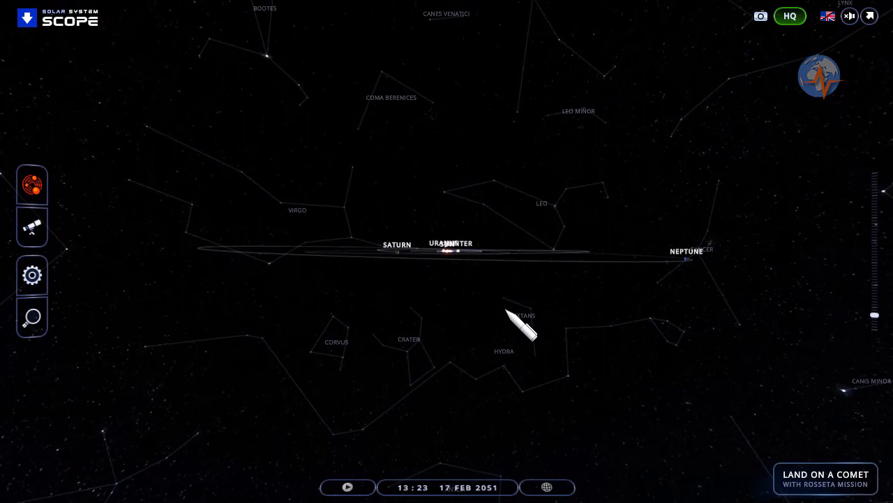
pyautogui.moveTo(519, 324); pyautogui.dragTo(474, 324)
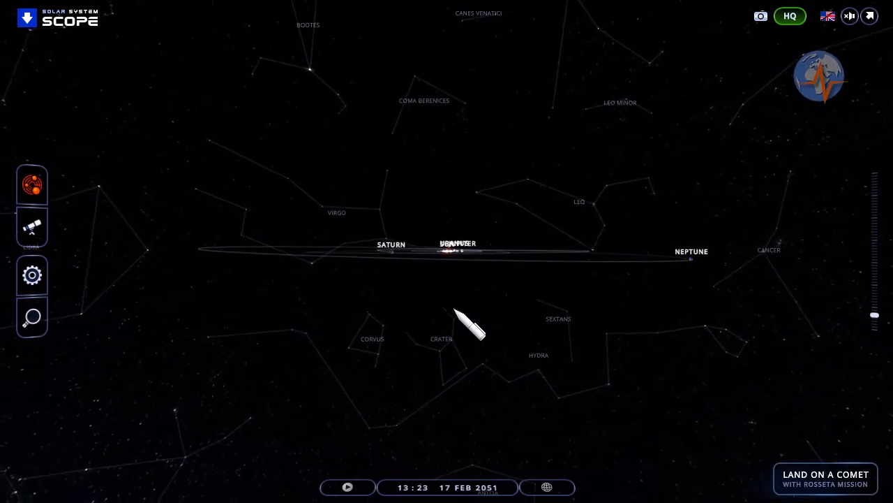
pyautogui.moveTo(472, 321); pyautogui.dragTo(436, 328)
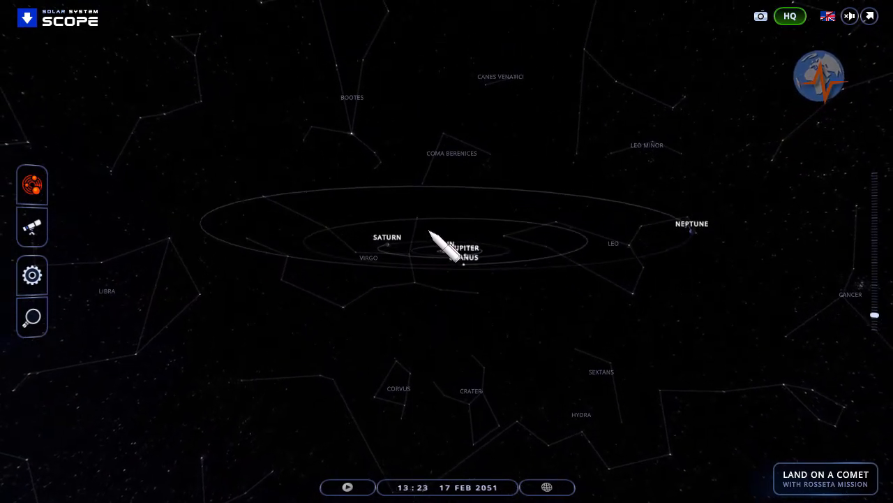
pyautogui.moveTo(454, 249); pyautogui.dragTo(449, 405)
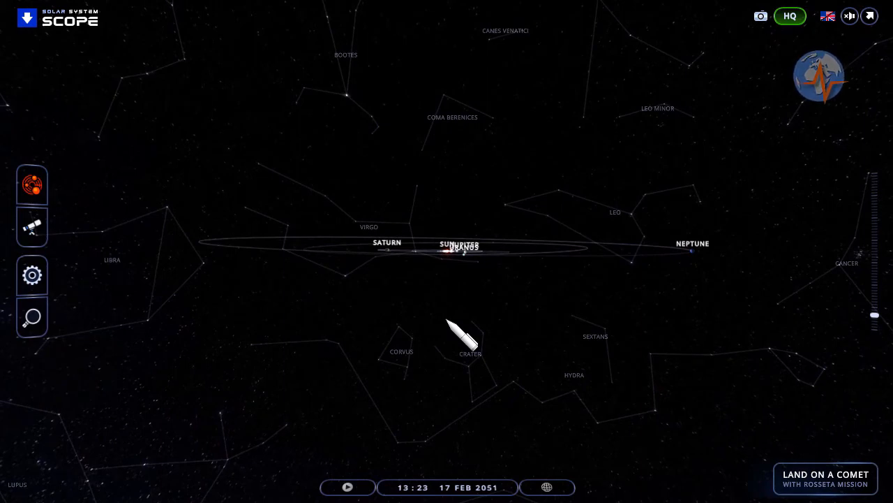
pyautogui.moveTo(463, 335); pyautogui.dragTo(593, 349)
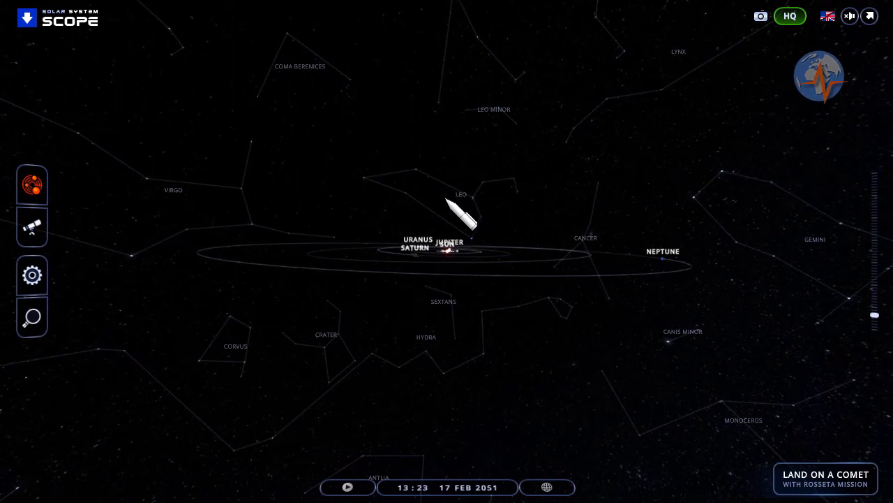
pyautogui.moveTo(461, 209); pyautogui.dragTo(248, 366)
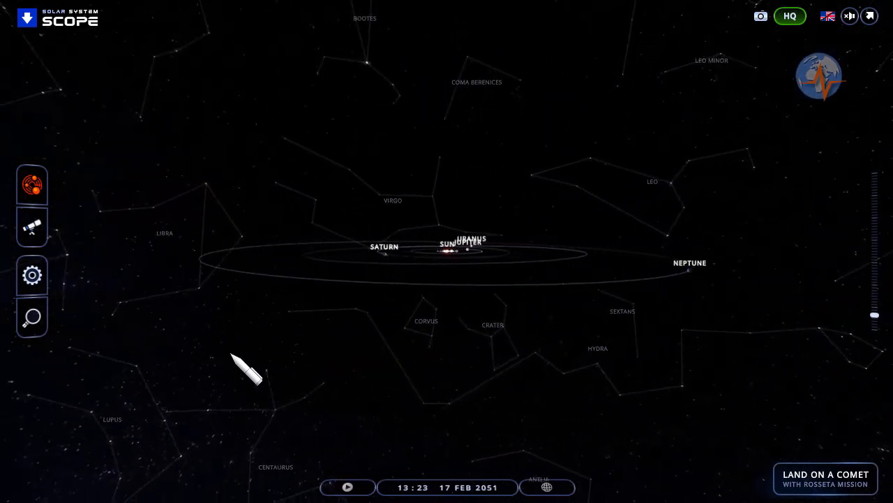
pyautogui.moveTo(248, 365); pyautogui.dragTo(584, 379)
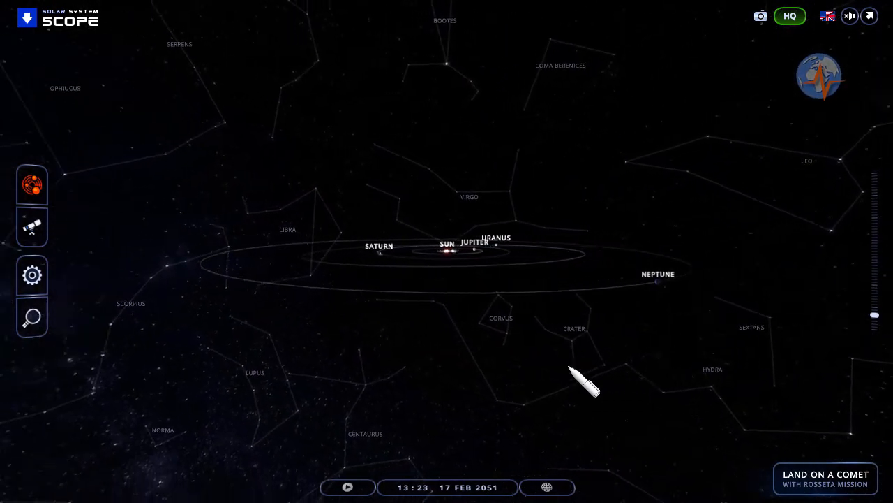
pyautogui.moveTo(583, 380); pyautogui.dragTo(503, 374)
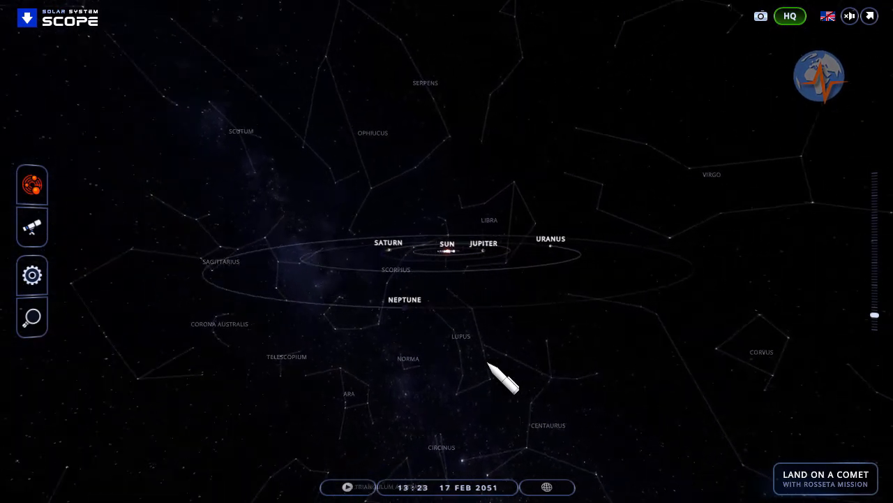
pyautogui.moveTo(503, 377); pyautogui.dragTo(614, 366)
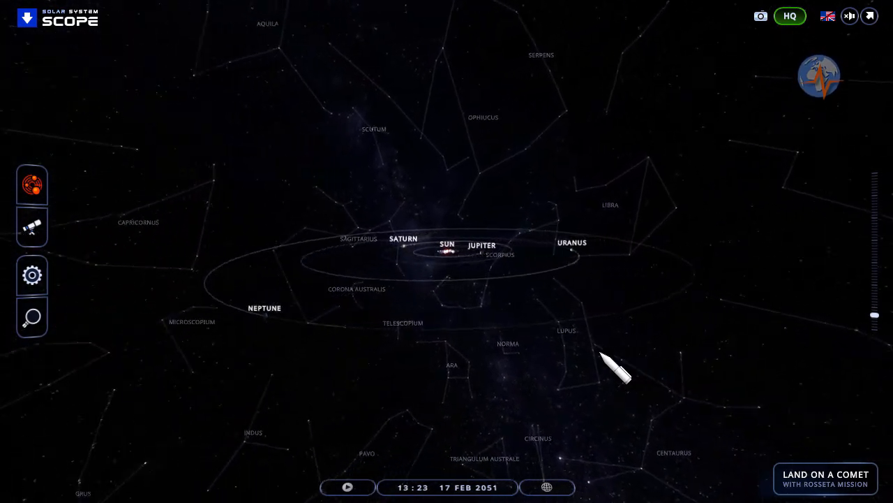
pyautogui.moveTo(617, 366); pyautogui.dragTo(544, 374)
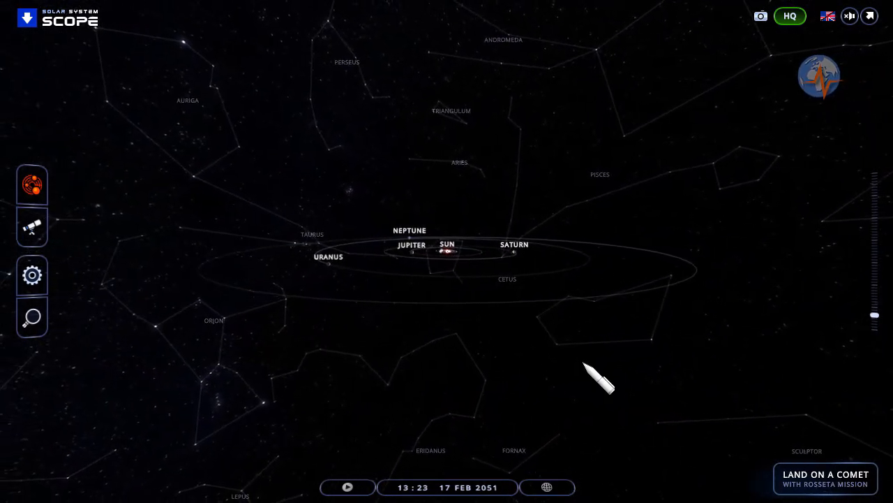
pyautogui.moveTo(598, 380); pyautogui.dragTo(649, 374)
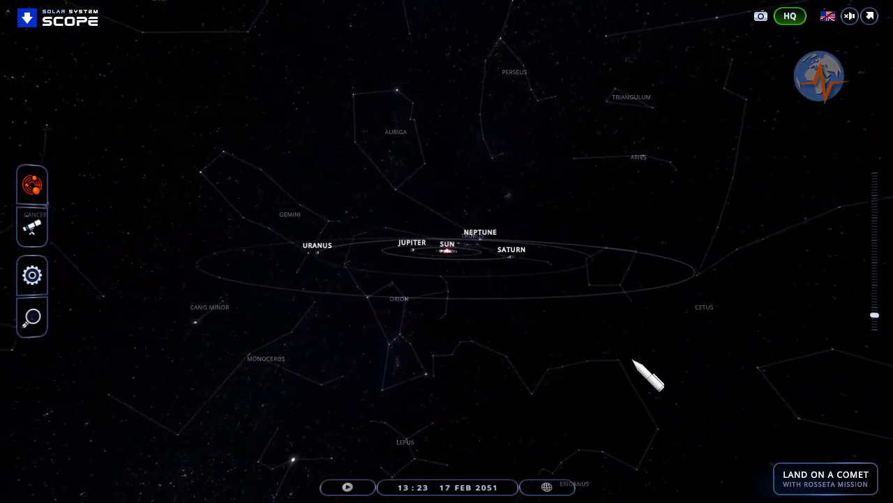
pyautogui.moveTo(649, 374); pyautogui.dragTo(488, 384)
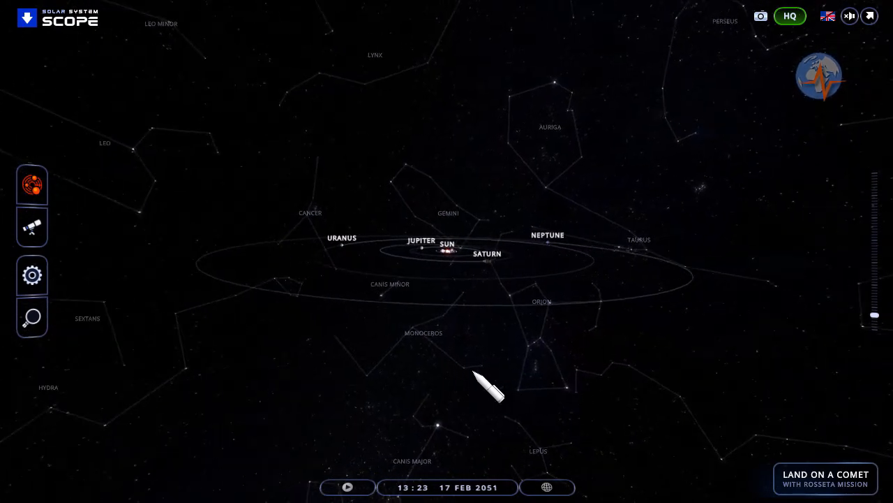
pyautogui.moveTo(488, 388); pyautogui.dragTo(377, 388)
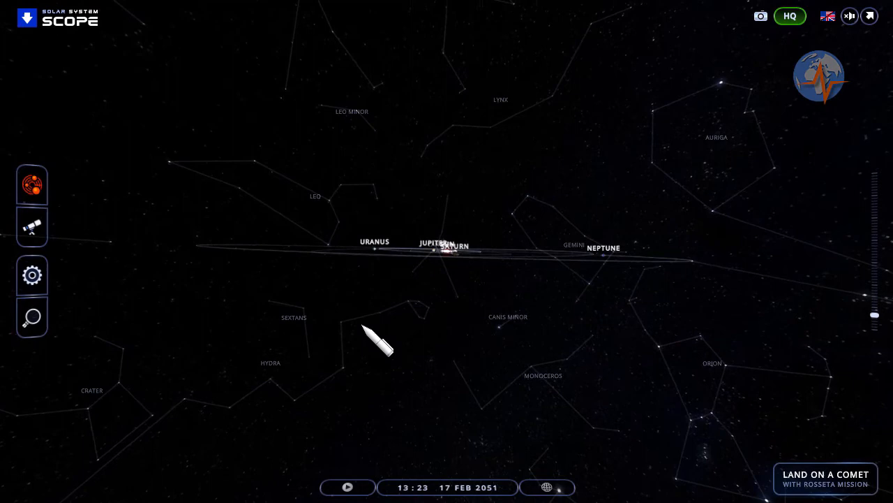
pyautogui.moveTo(376, 342); pyautogui.dragTo(430, 363)
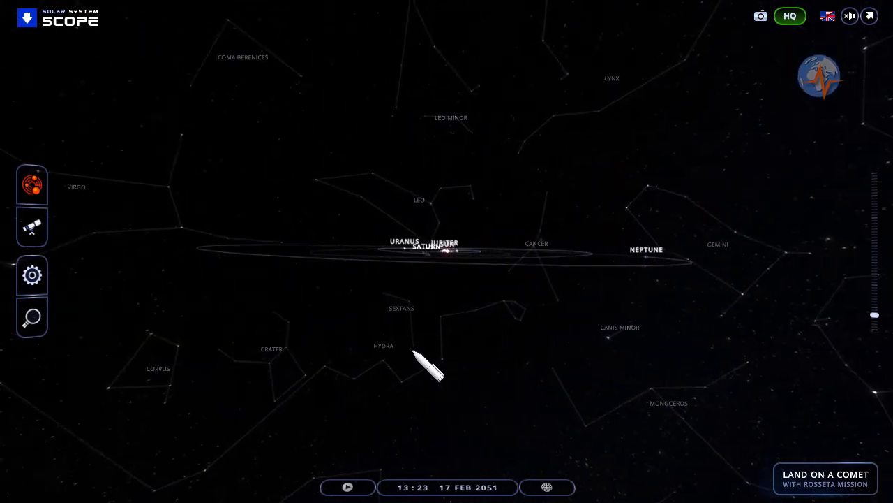
pyautogui.moveTo(426, 366); pyautogui.dragTo(598, 366)
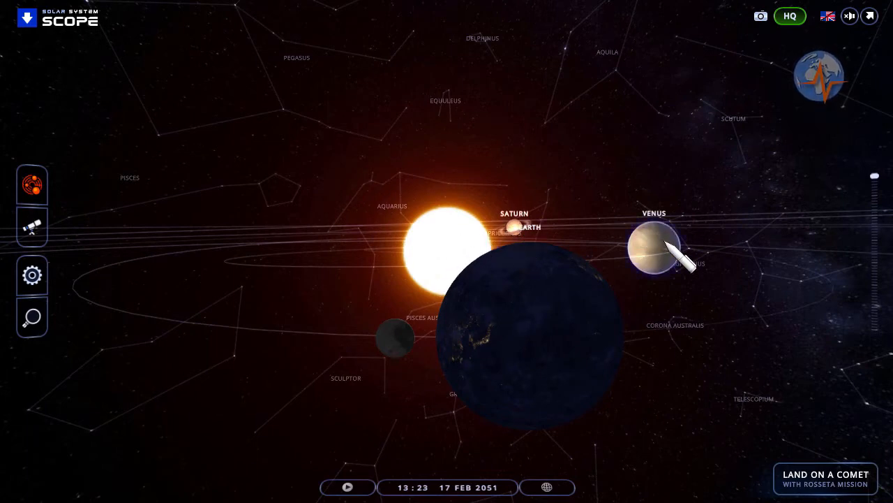
pyautogui.moveTo(477, 461)
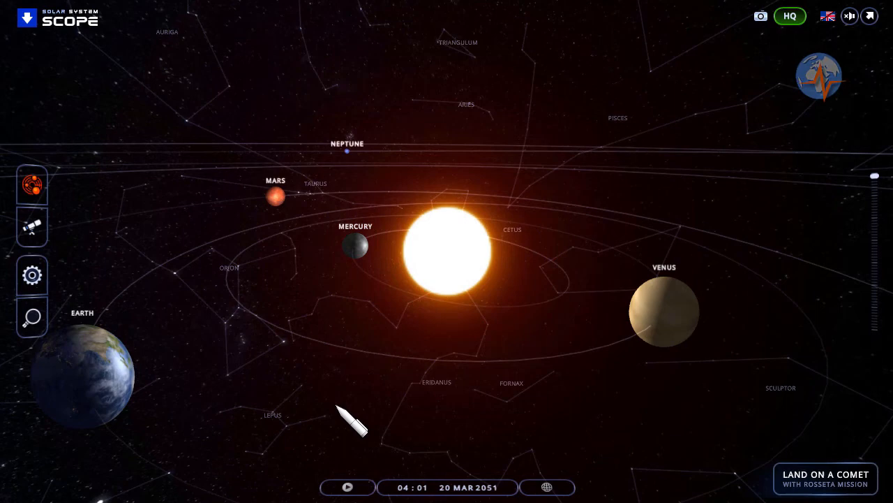
pyautogui.moveTo(352, 416)
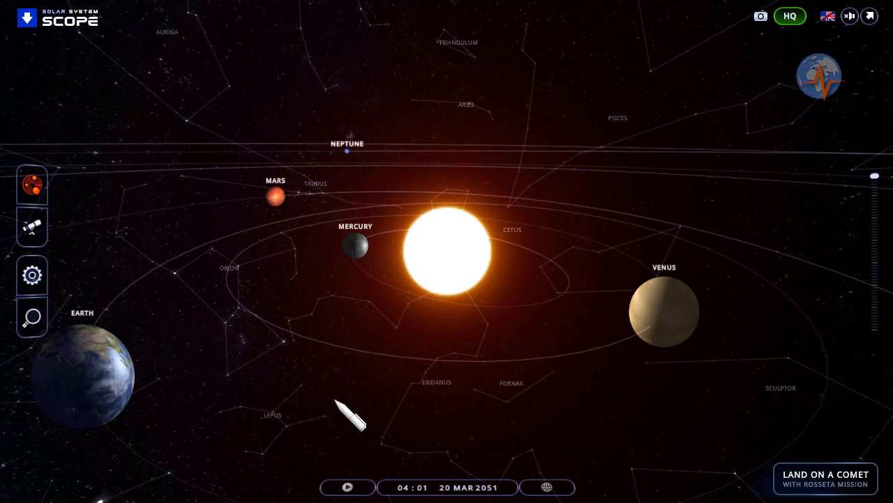